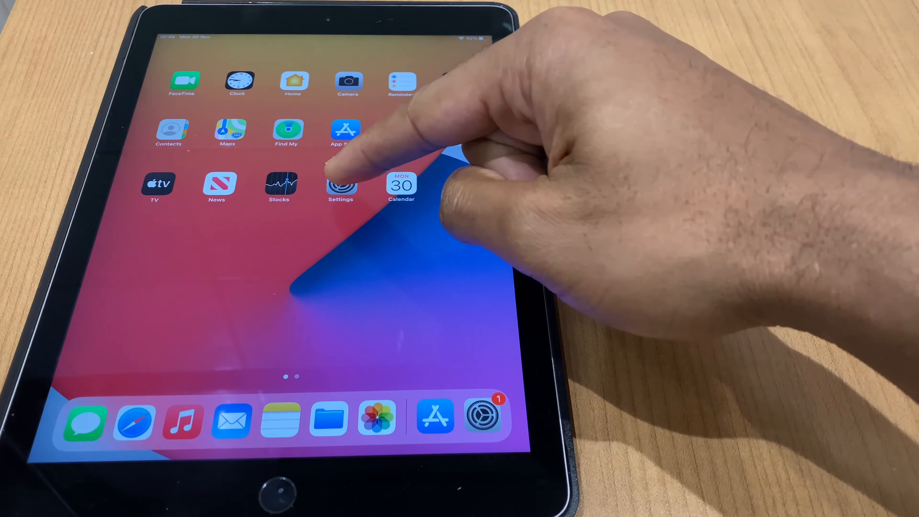
Add Screen Recording to the included Control Centre controls from the More Controls list in Settings
left_click(341, 186)
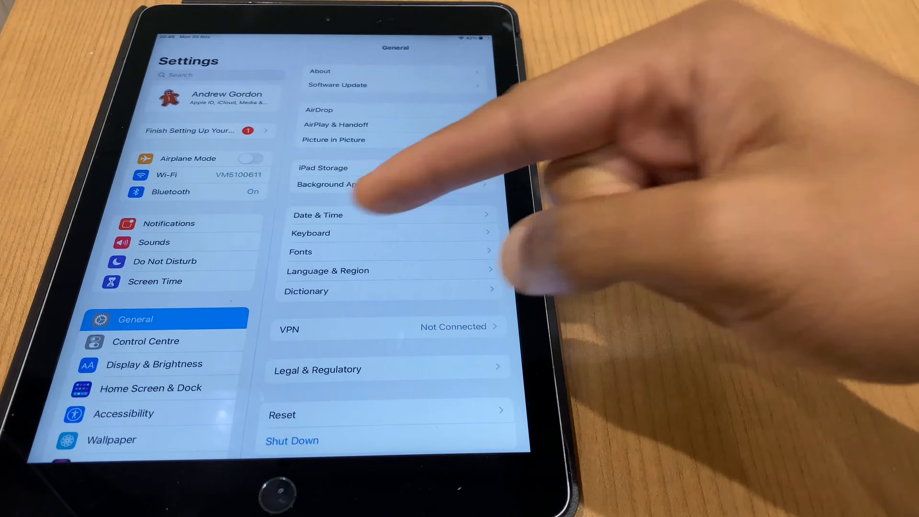
left_click(145, 342)
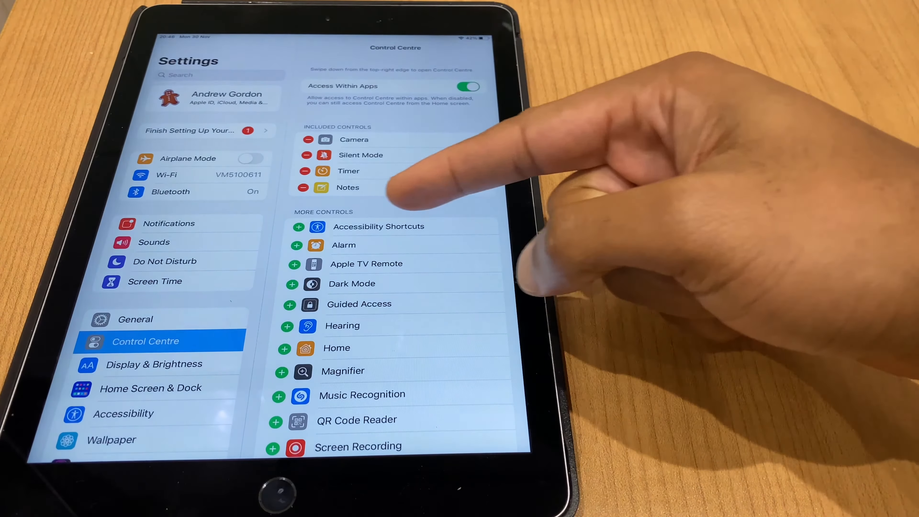
scroll("down", 3)
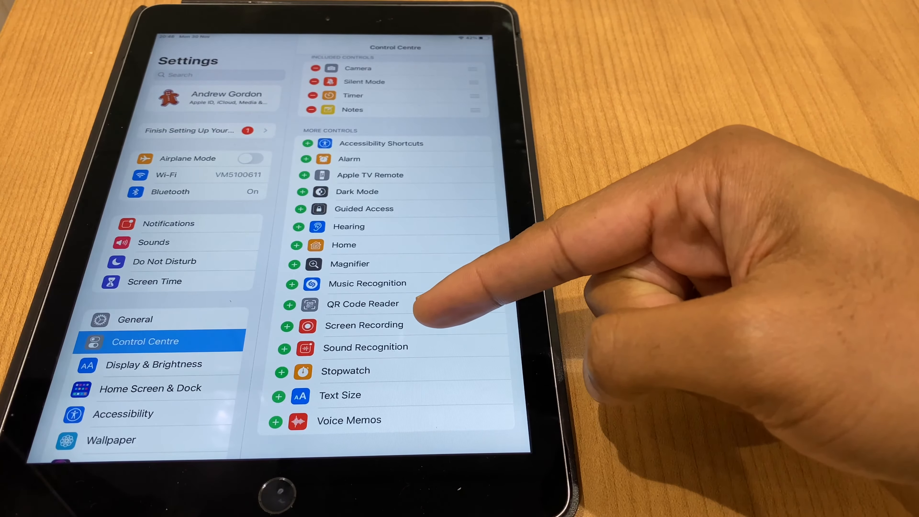
left_click(282, 326)
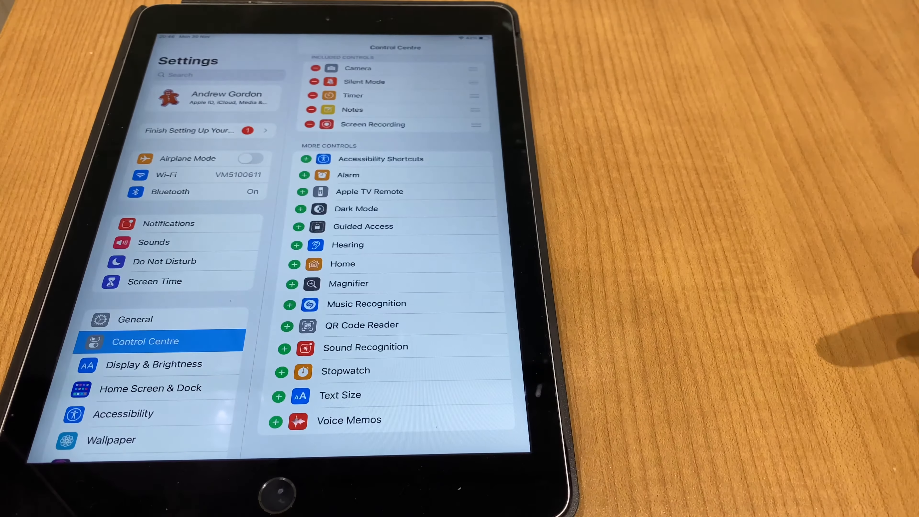
scroll("down", 3)
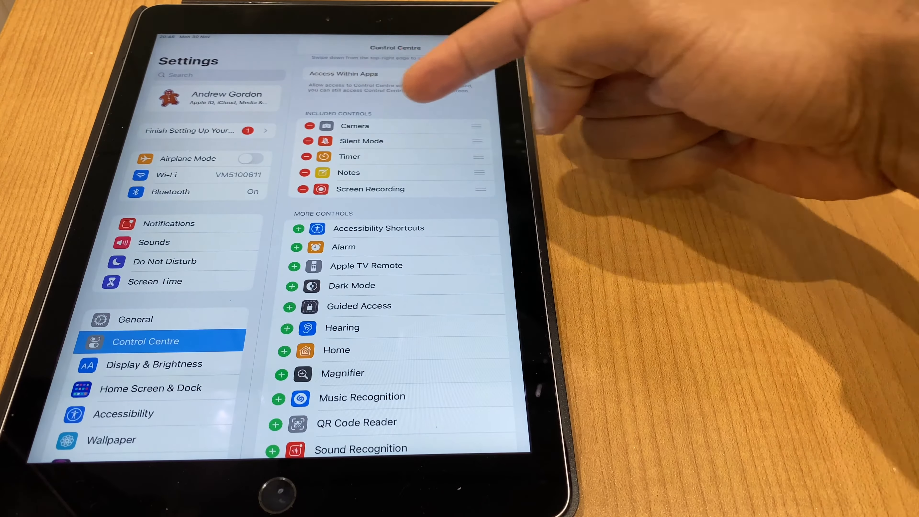
left_click(466, 73)
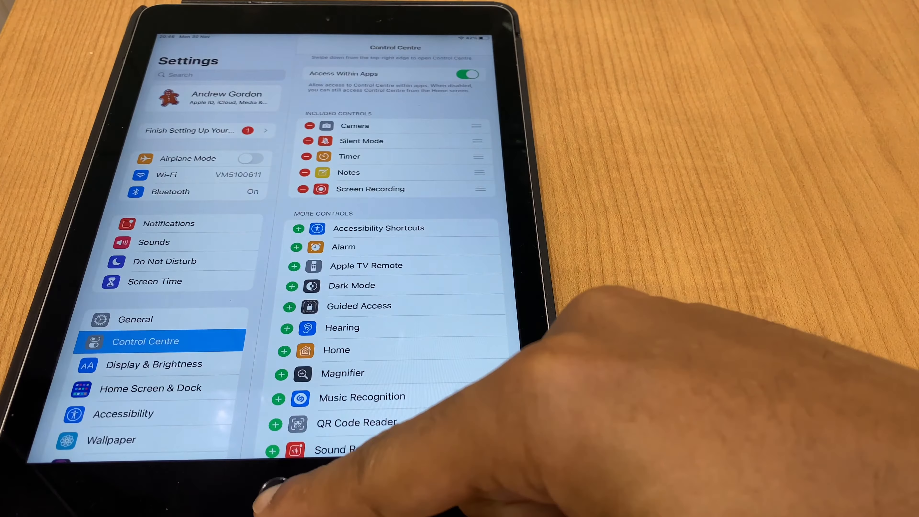
Start a screen recording from Control Centre and dismiss it back to the Home Screen
key("home")
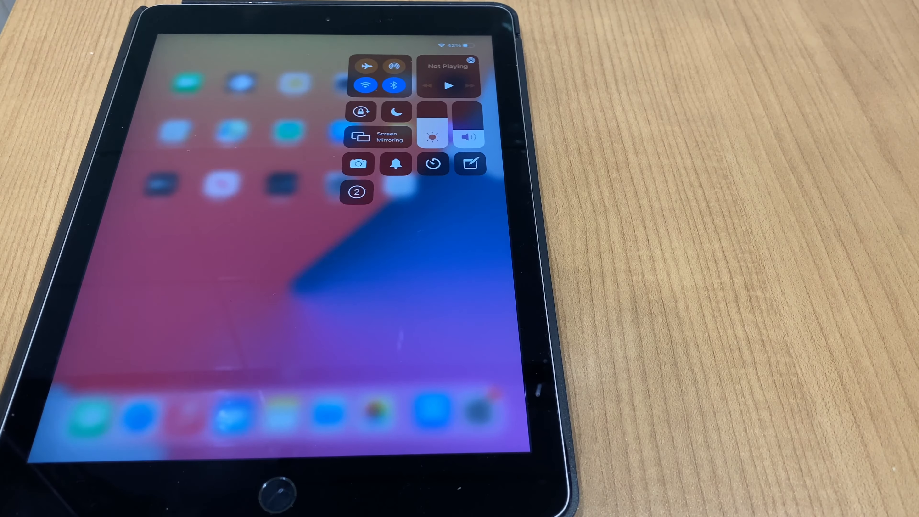
left_click(356, 192)
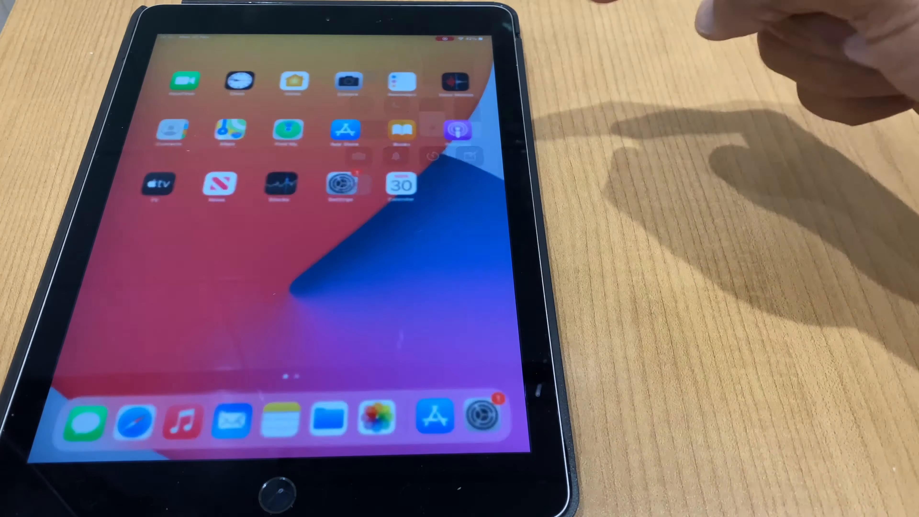
Stop the running screen recording via the red status-bar indicator and confirm Stop
left_click(460, 39)
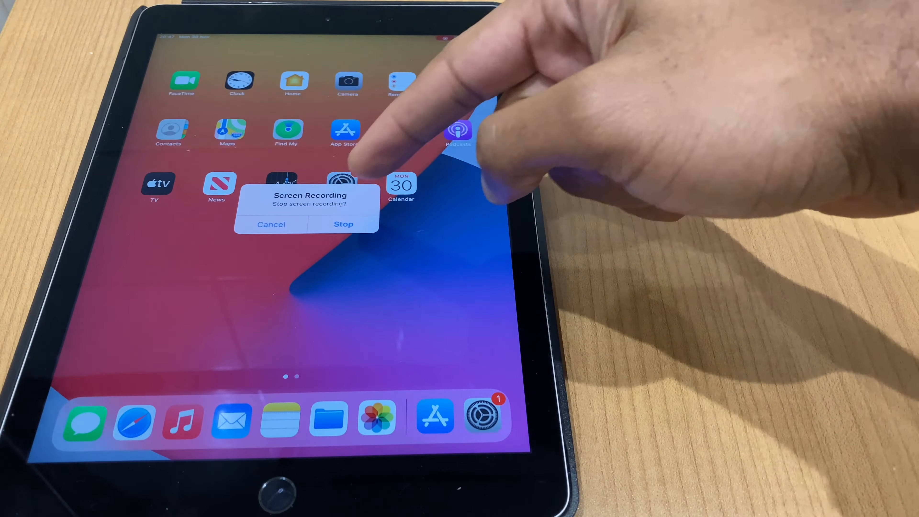
left_click(344, 224)
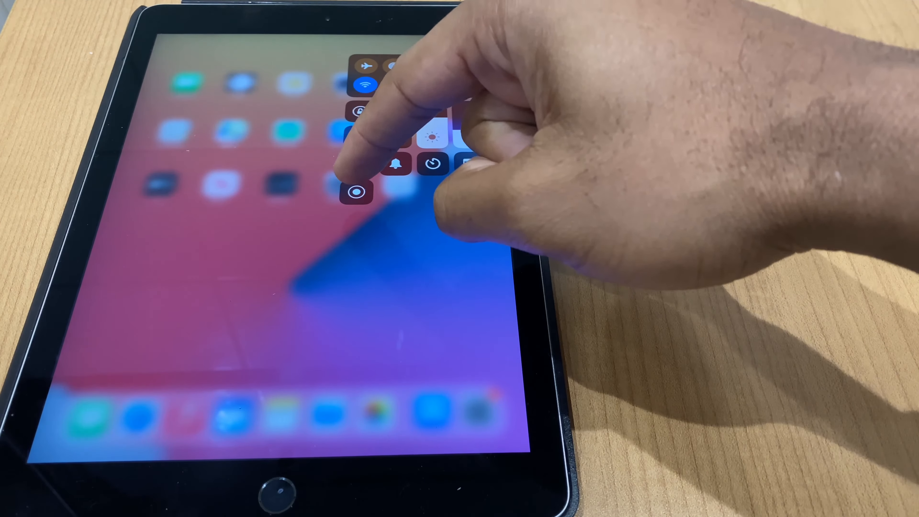
Turn the Microphone on in the Screen Recording options and start recording with audio
left_click(356, 190)
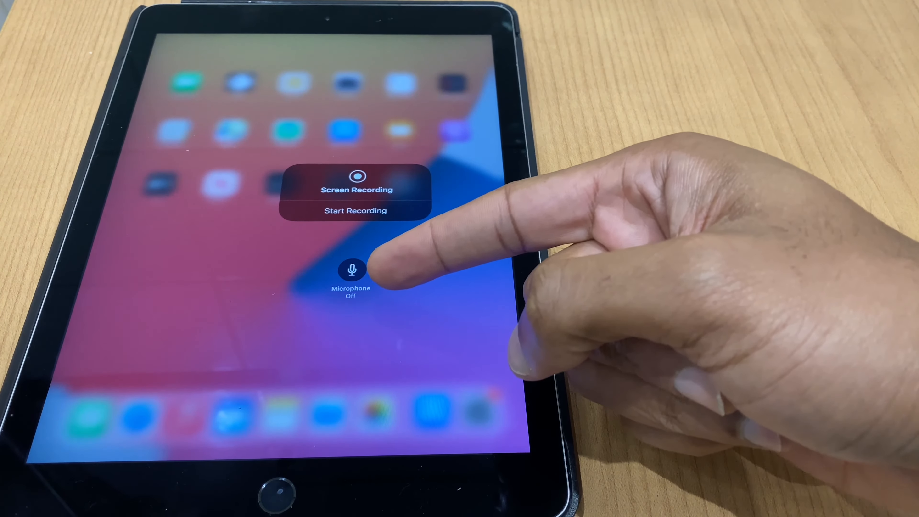
left_click(350, 269)
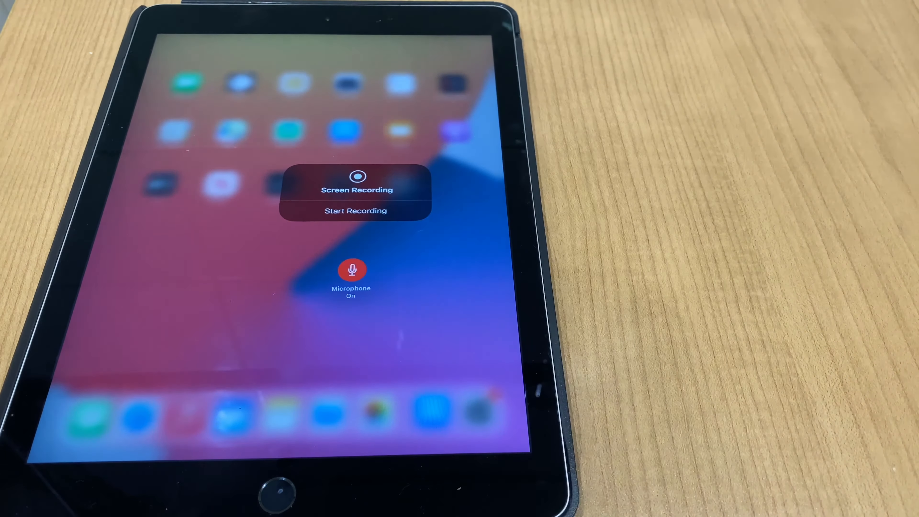
left_click(356, 211)
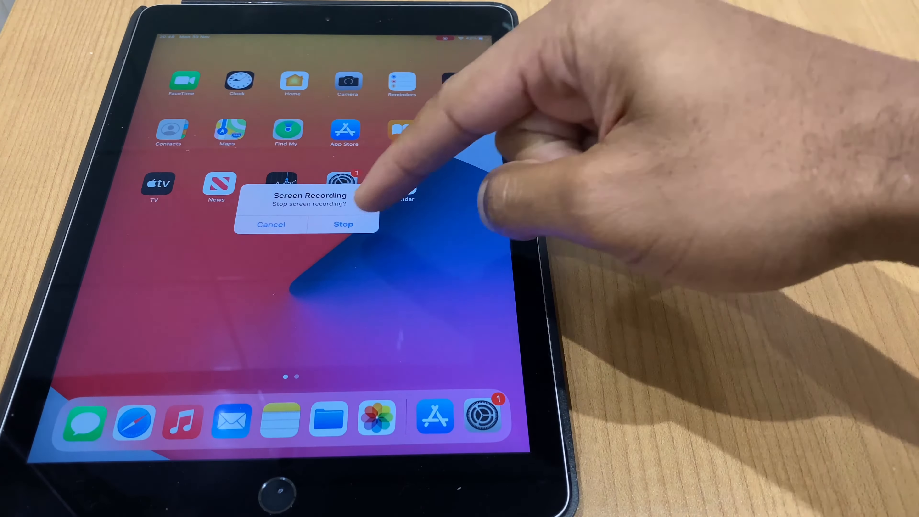
Stop the second recording and play its saved clip from the Recents album in Photos
left_click(344, 224)
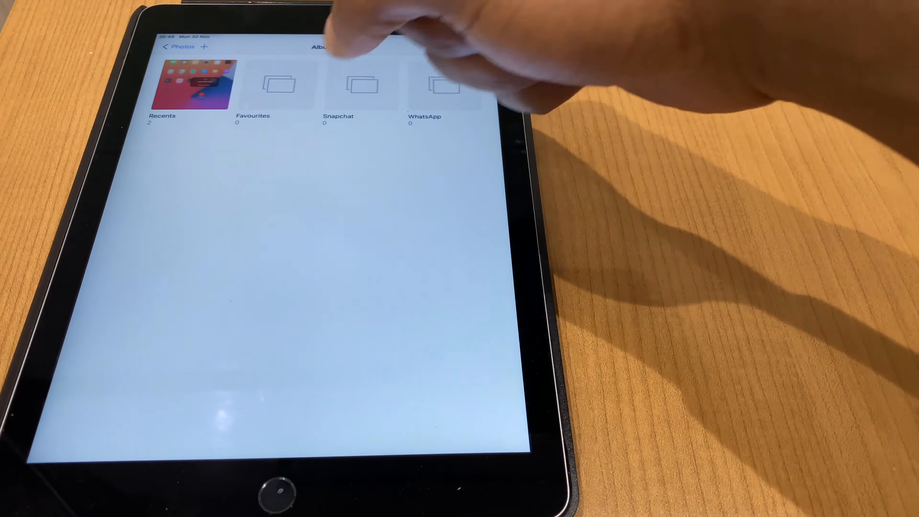
left_click(193, 85)
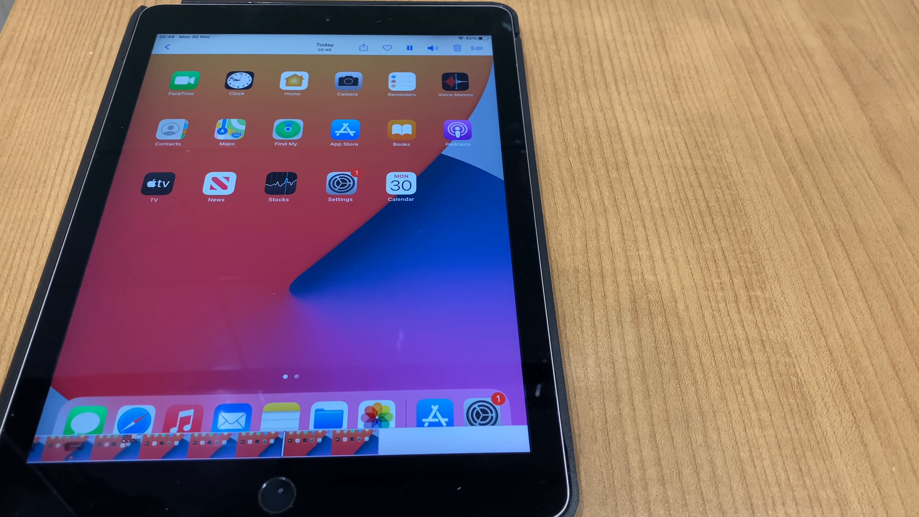
left_click(409, 48)
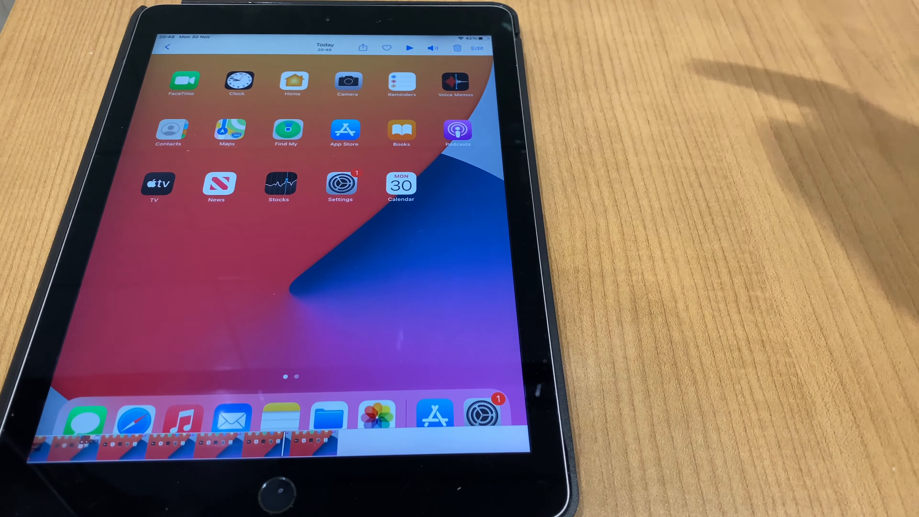